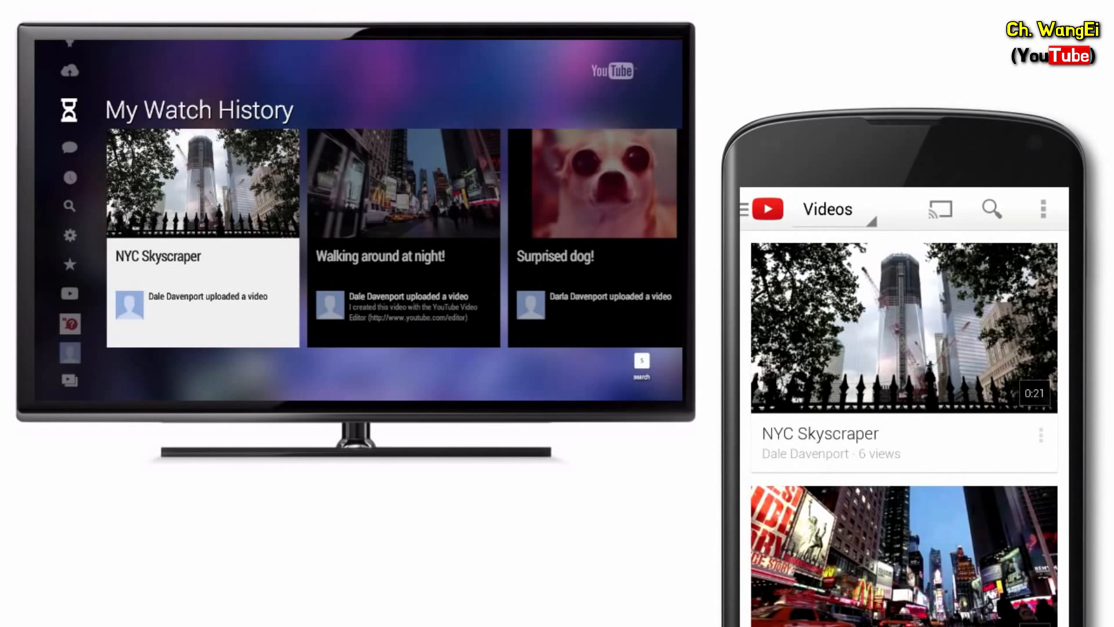
Connect the phone's YouTube app to the YouTube TV device via Cast.
{"action": "left_click", "coordinate": [939, 208]}
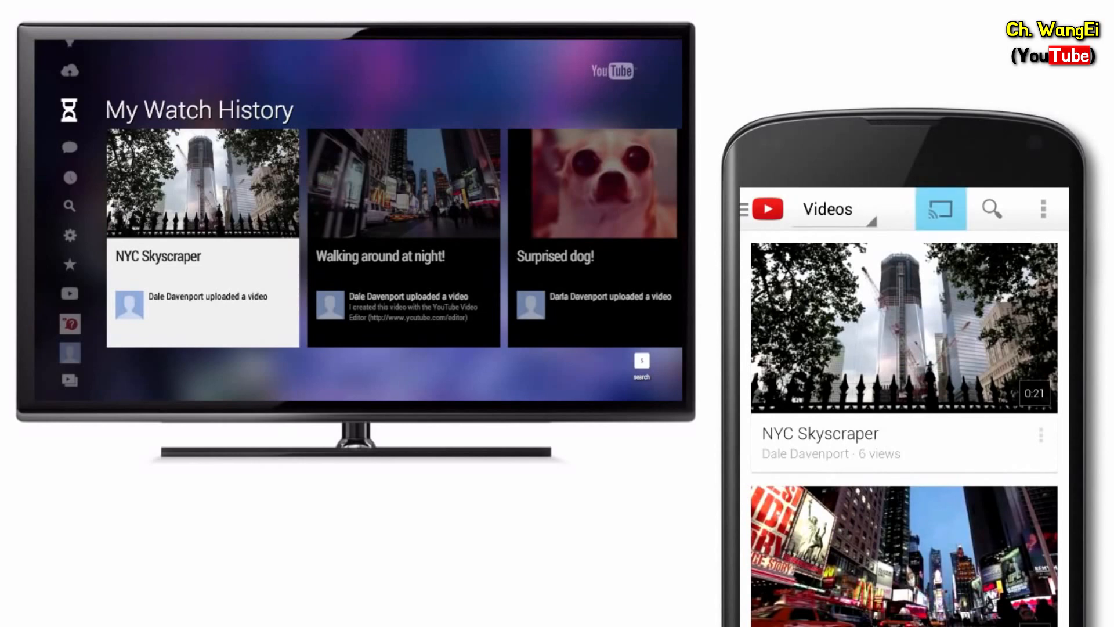
{"action": "left_click", "coordinate": [940, 208]}
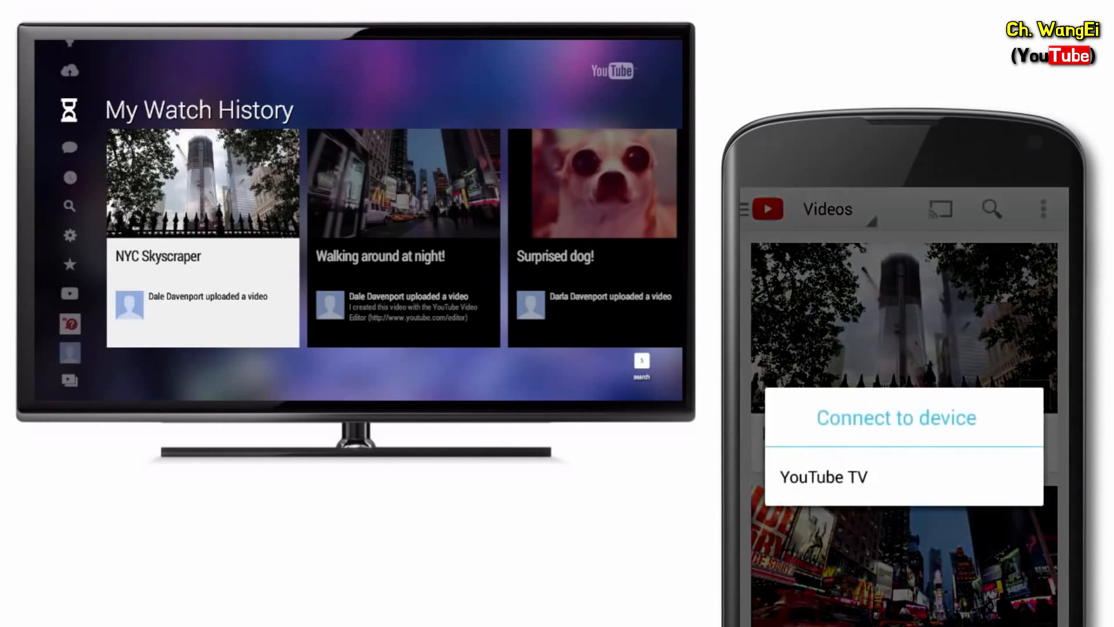
{"action": "left_click", "coordinate": [823, 477]}
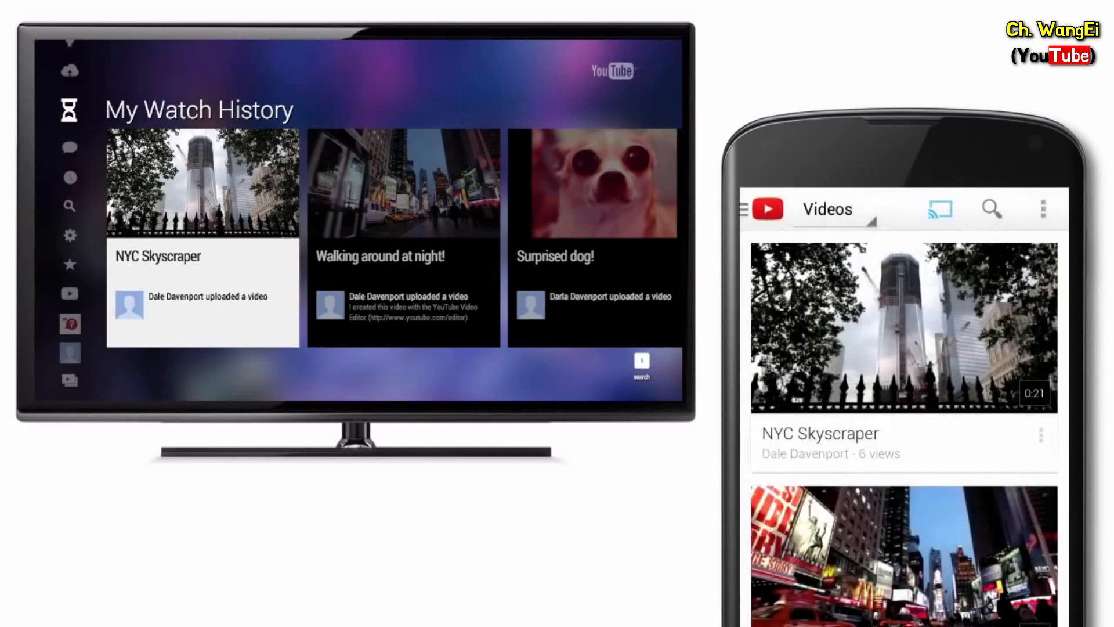
{"action": "left_click", "coordinate": [903, 328]}
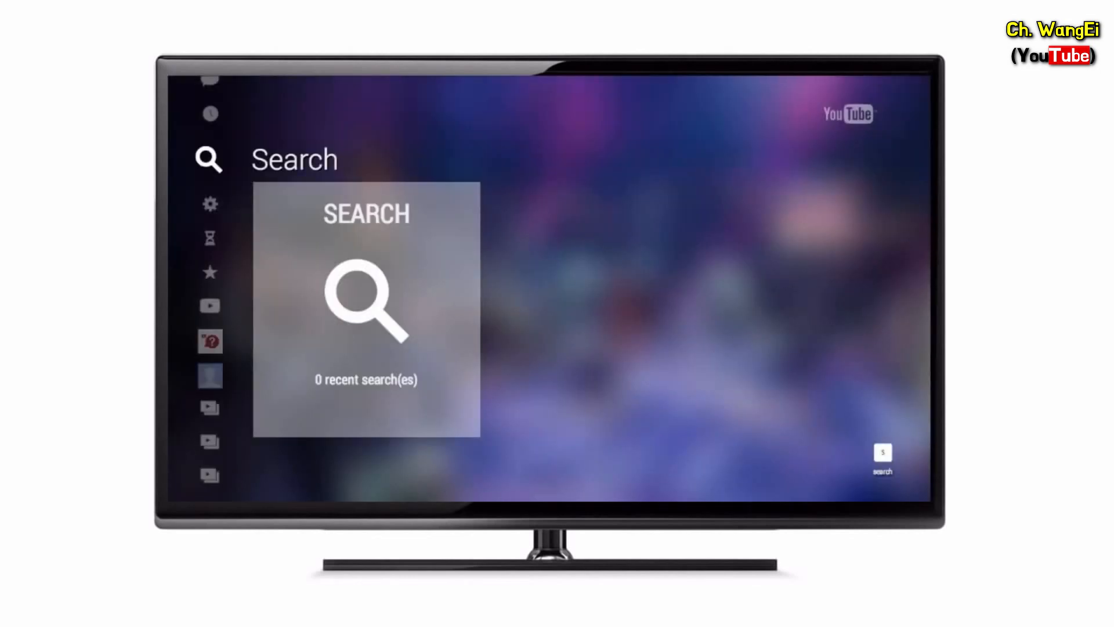
Open YouTube TV's Sign In & Settings page showing the Pair Device option.
{"action": "left_click", "coordinate": [209, 204]}
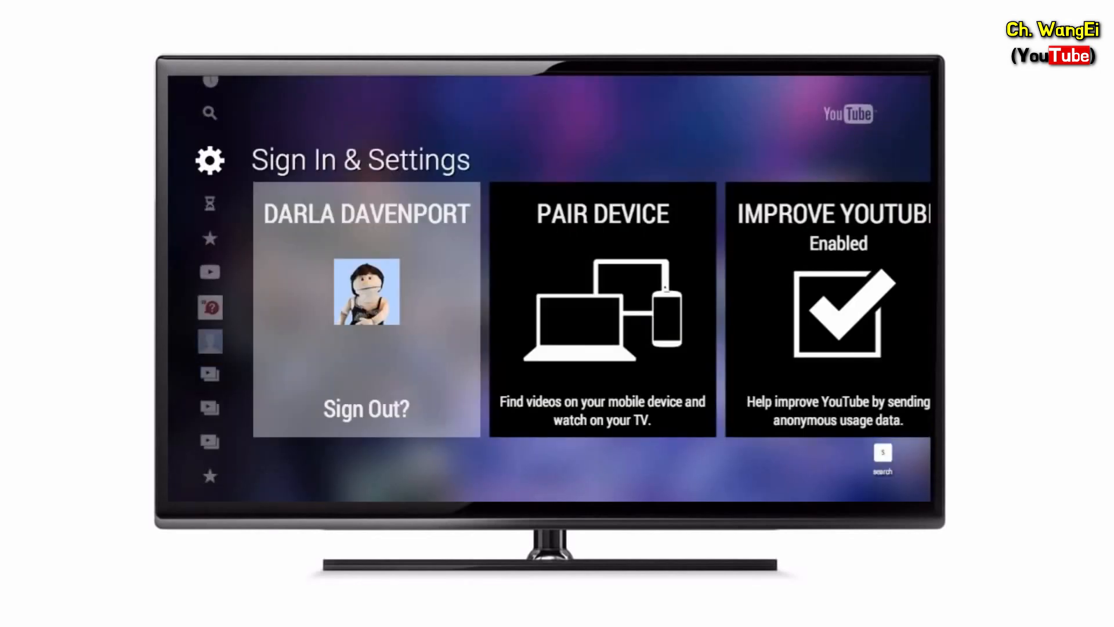
{"action": "scroll", "scroll_direction": "right", "scroll_amount": 3}
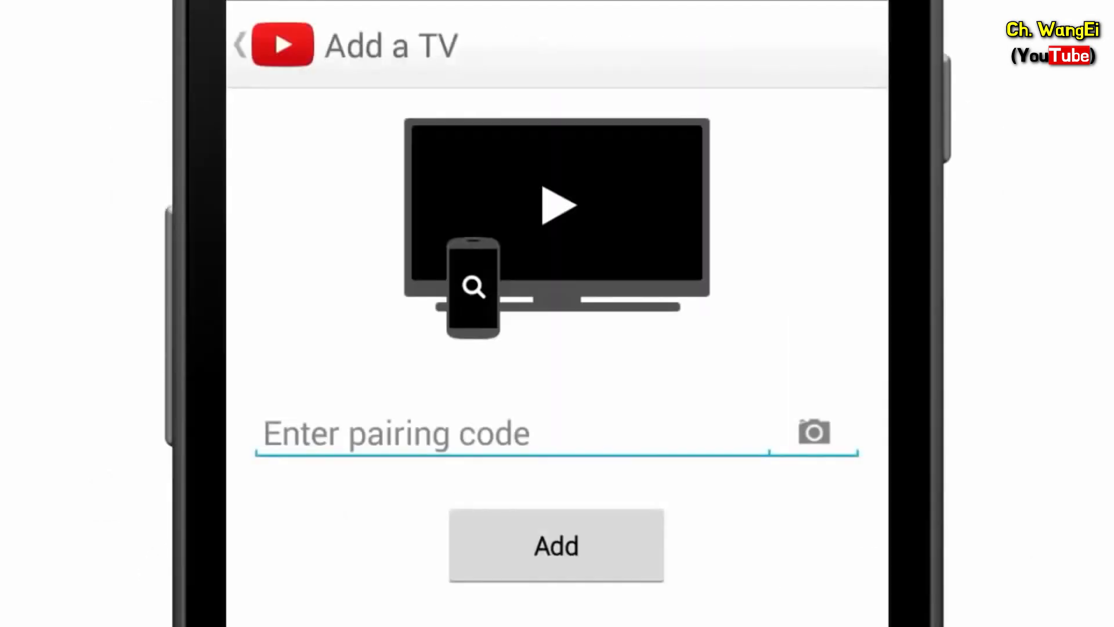
{"action": "type", "text": "630 515 980"}
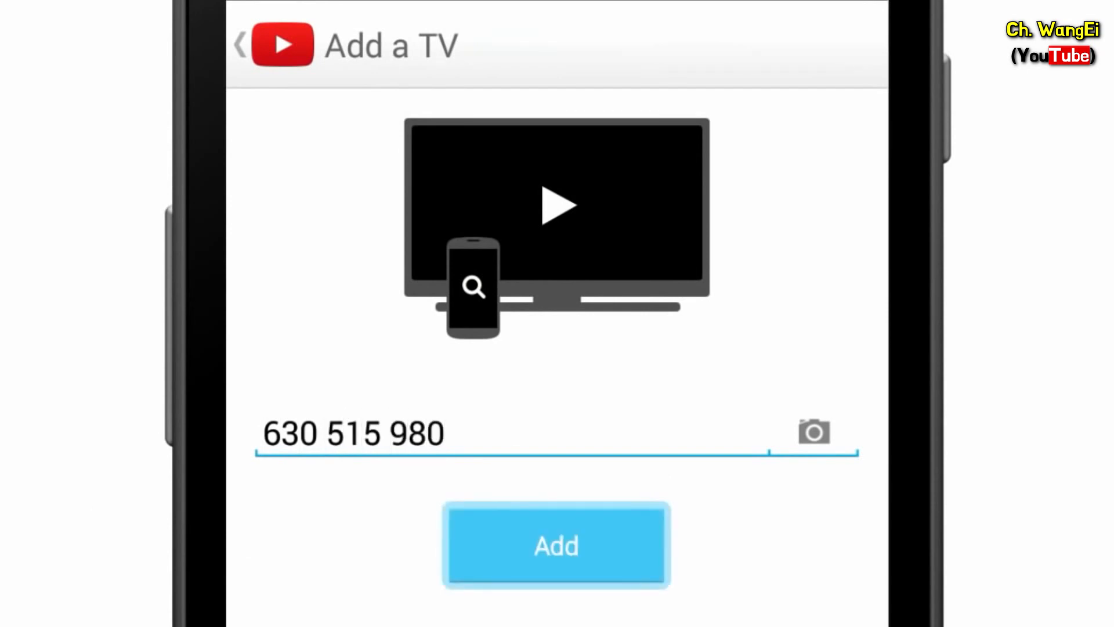
{"action": "left_click", "coordinate": [557, 545]}
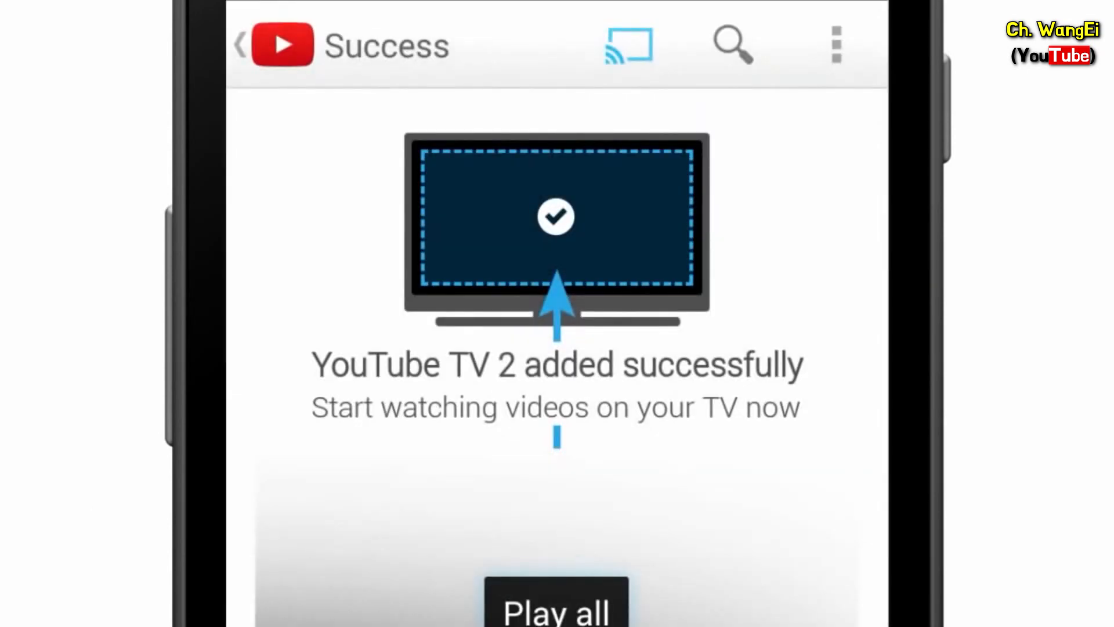